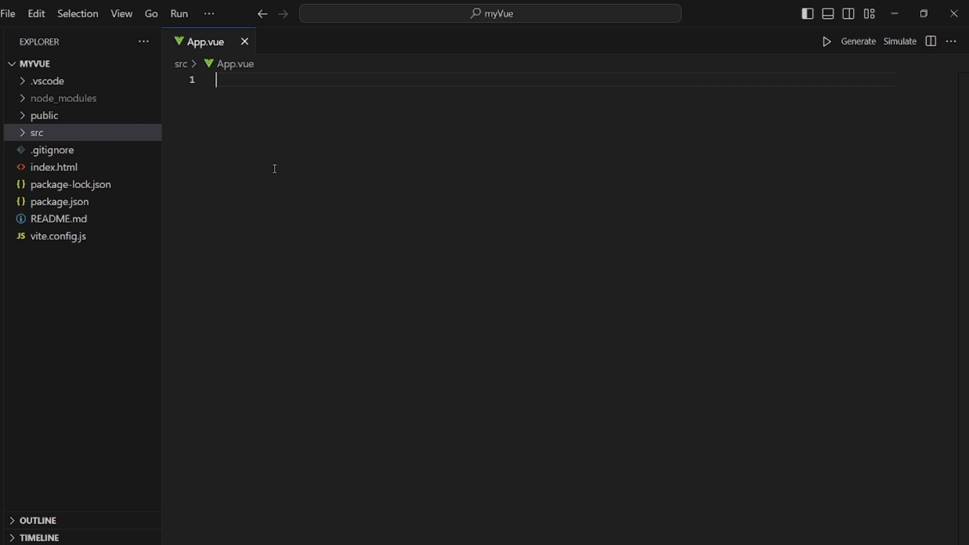
mouse_move(388, 308)
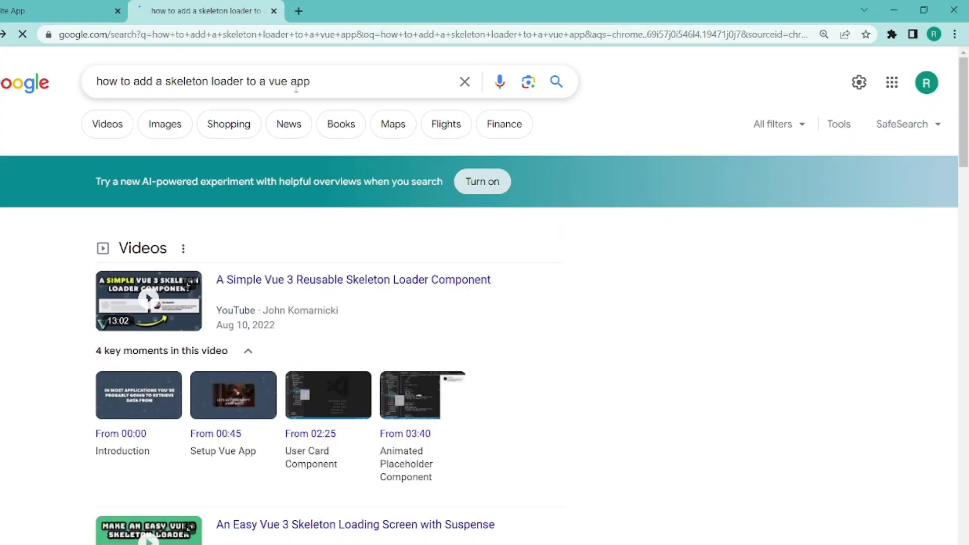
Step: Scroll the skeleton-loader search results to LearnVue's Suspense skeleton loading article
scroll(down, 3)
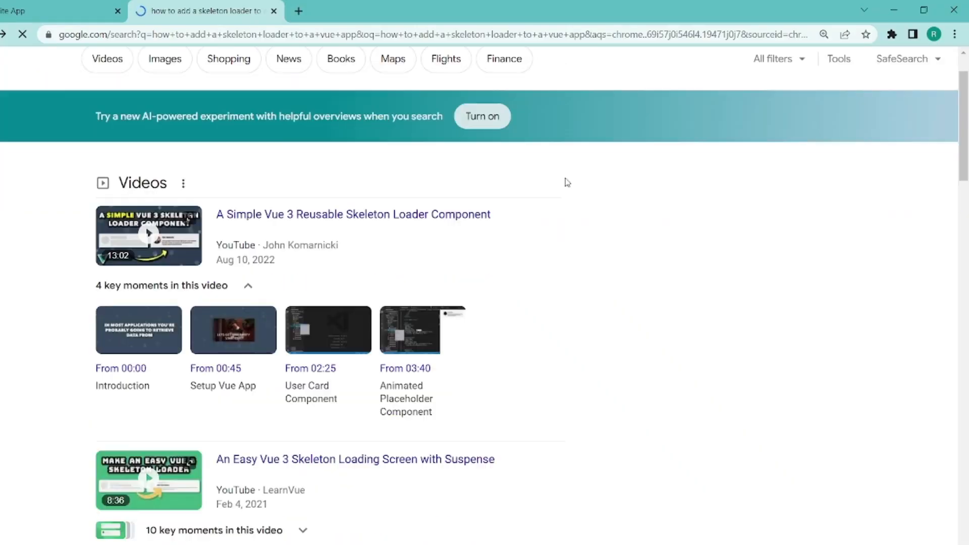
scroll(down, 3)
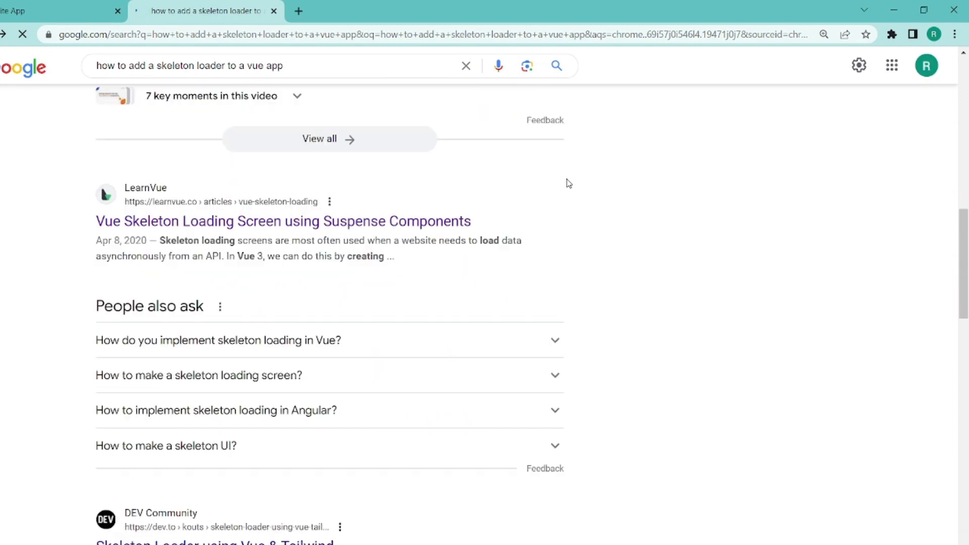
click(282, 221)
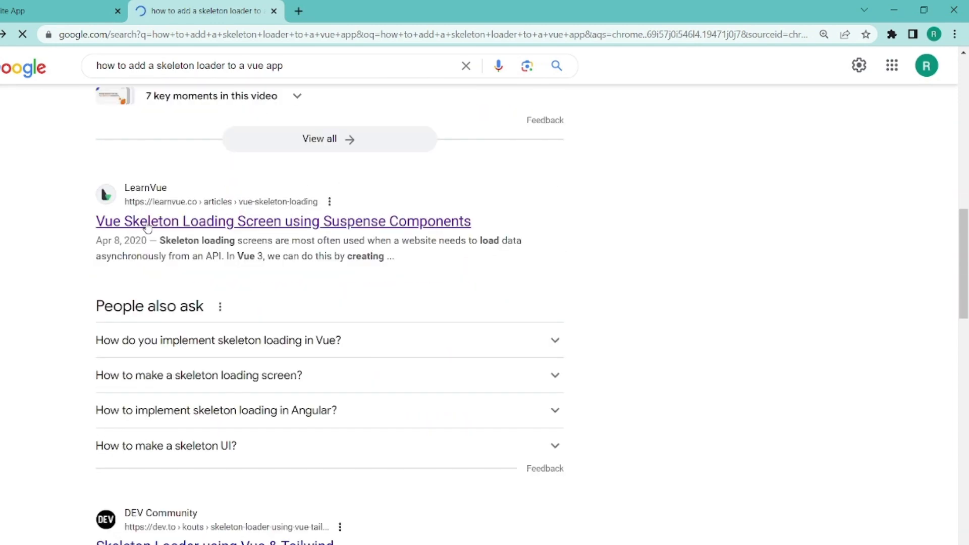
Step: Open the LearnVue article and scroll to the 'Creating our ProfileCard' code block
click(283, 221)
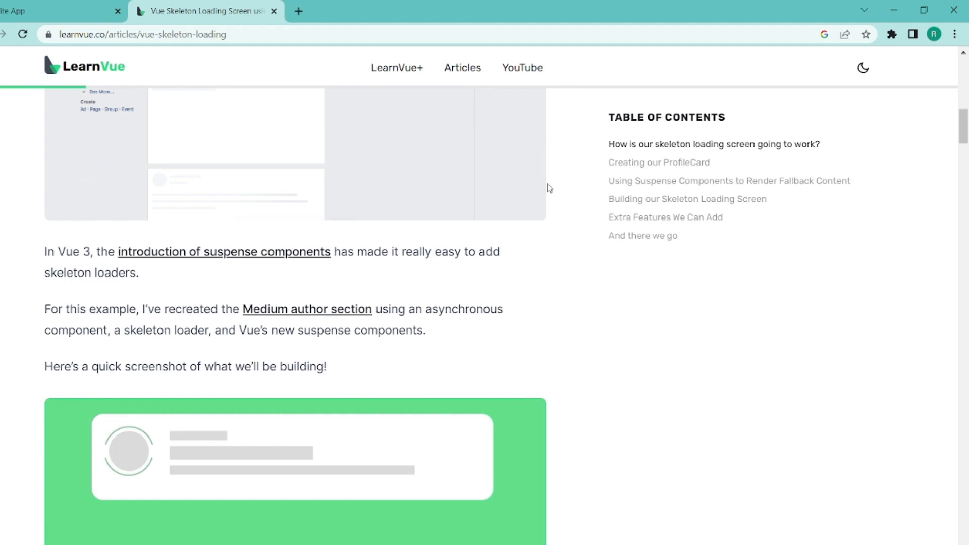
scroll(down, 3)
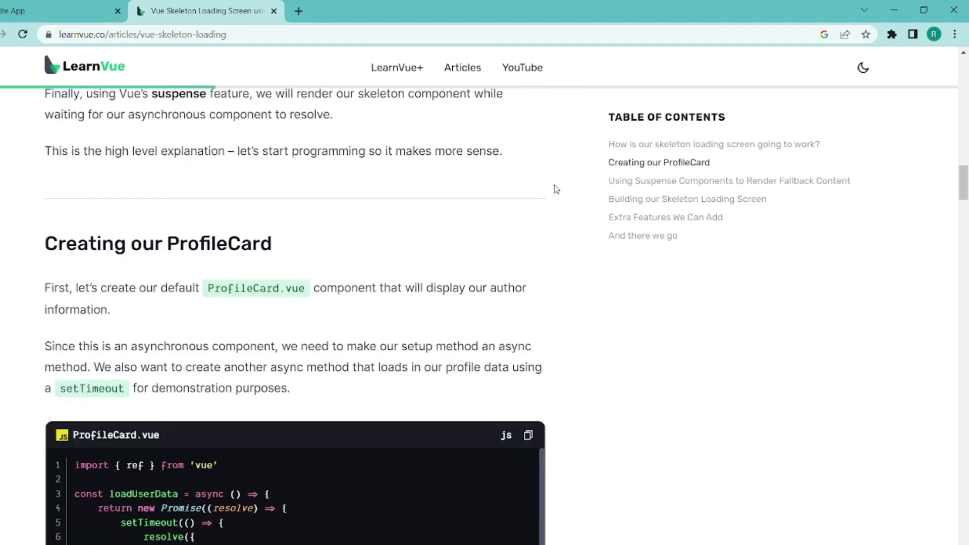
scroll(down, 3)
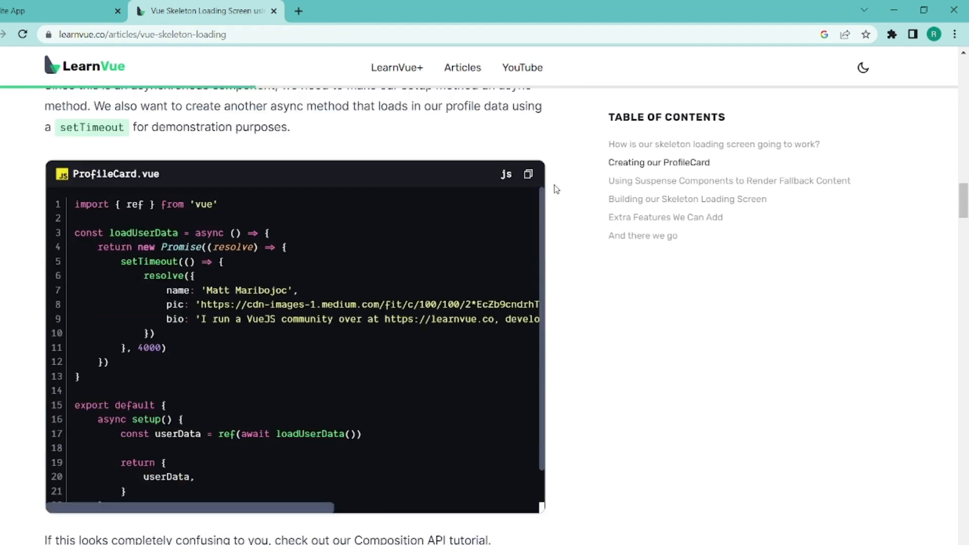
mouse_move(174, 341)
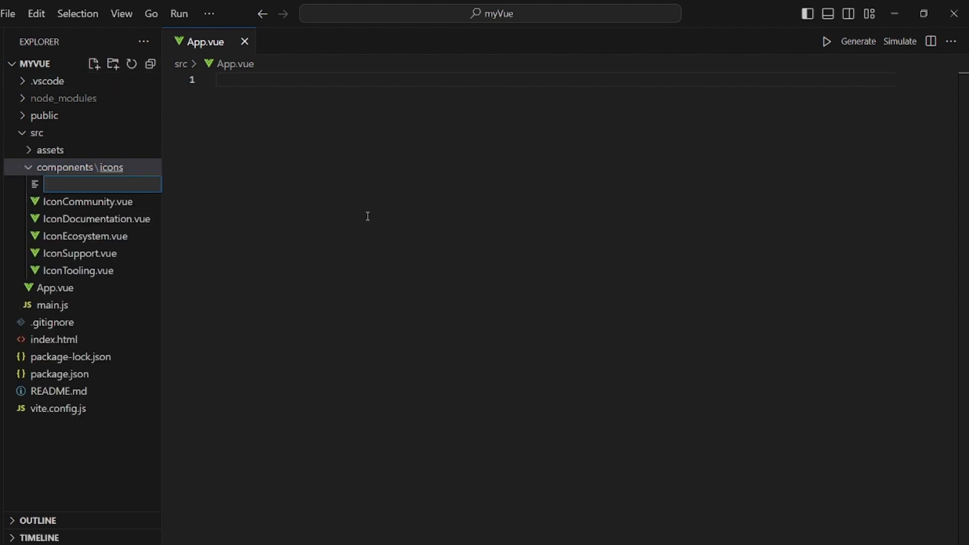
Step: Add PeofileCard.vue under components\icons with an Emmet-generated empty script block
text(Peofi)
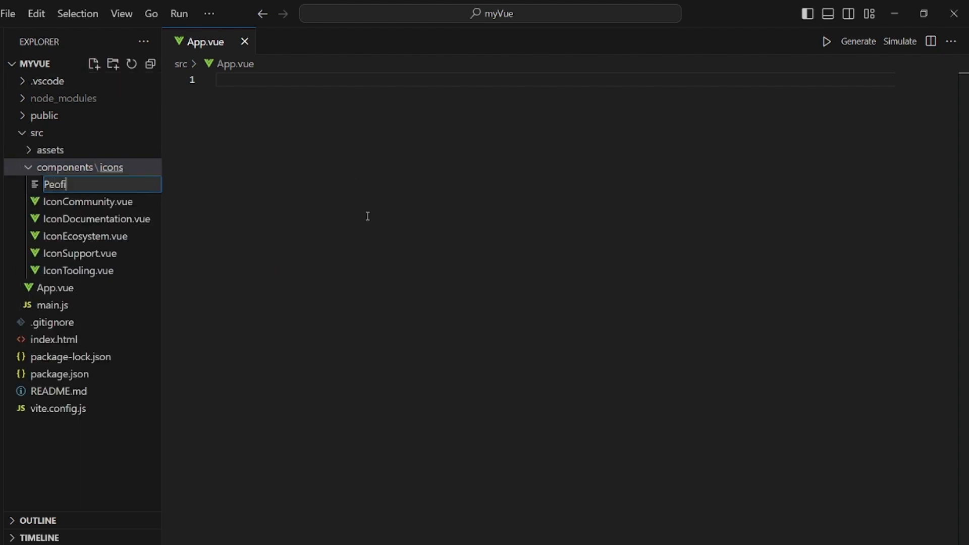
text(leCa)
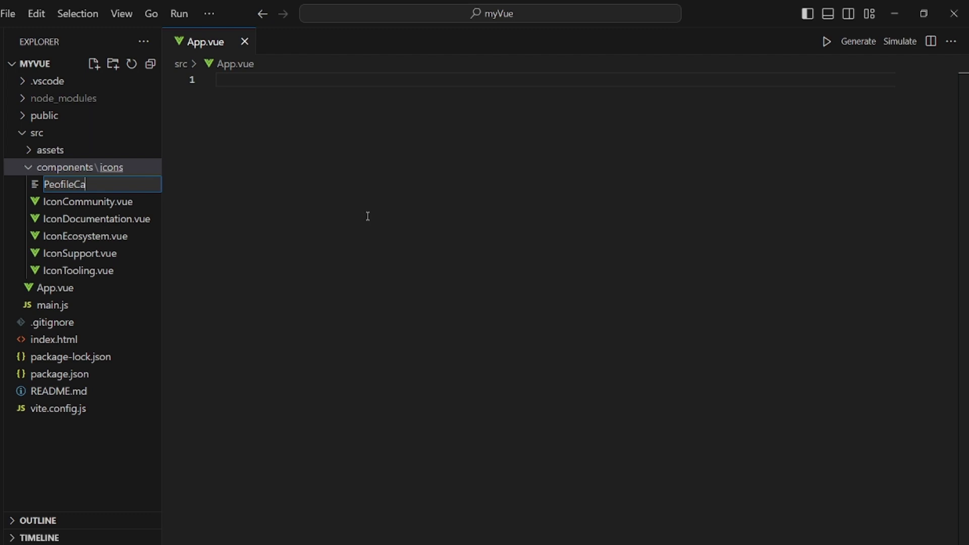
text(rd.vue)
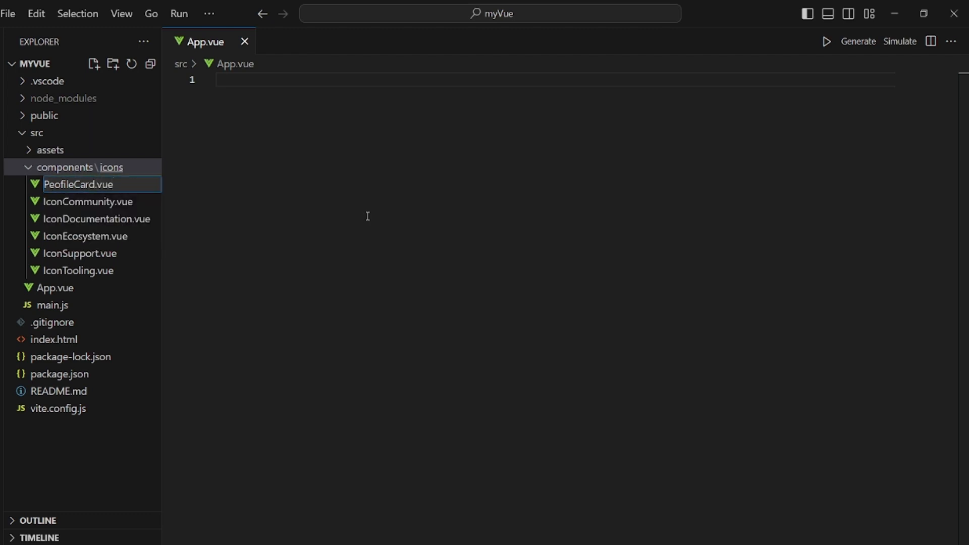
text(sc)
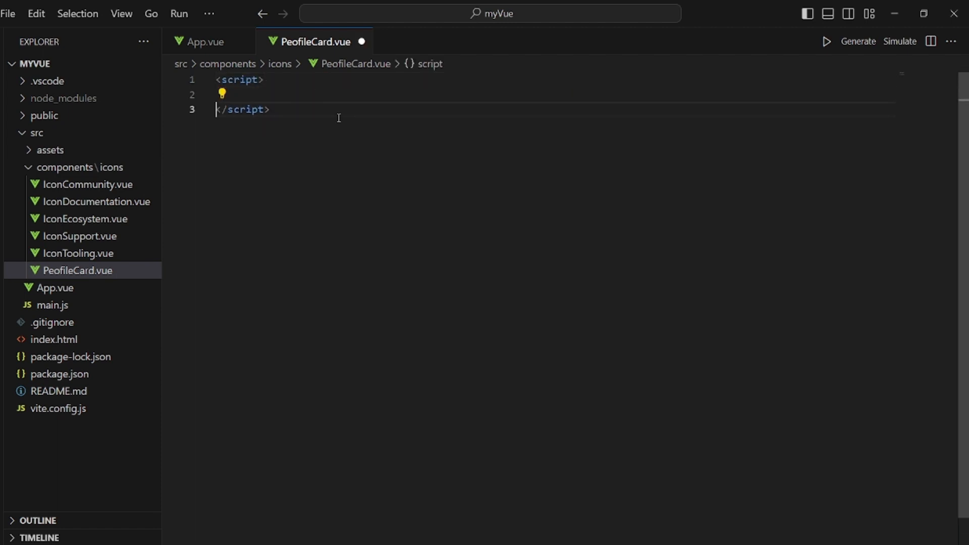
key(alt+tab)
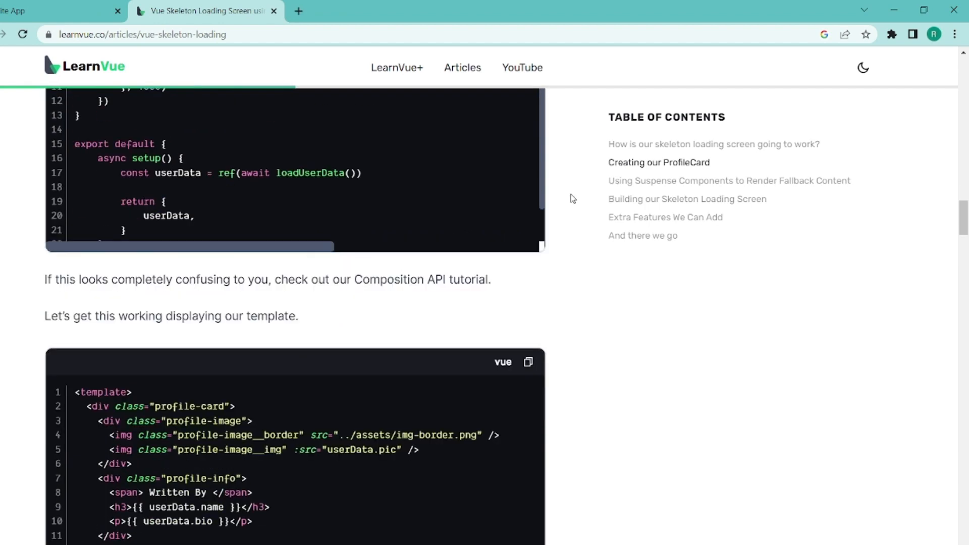
Step: Scroll the LearnVue article past the script to the template and style code
scroll(down, 3)
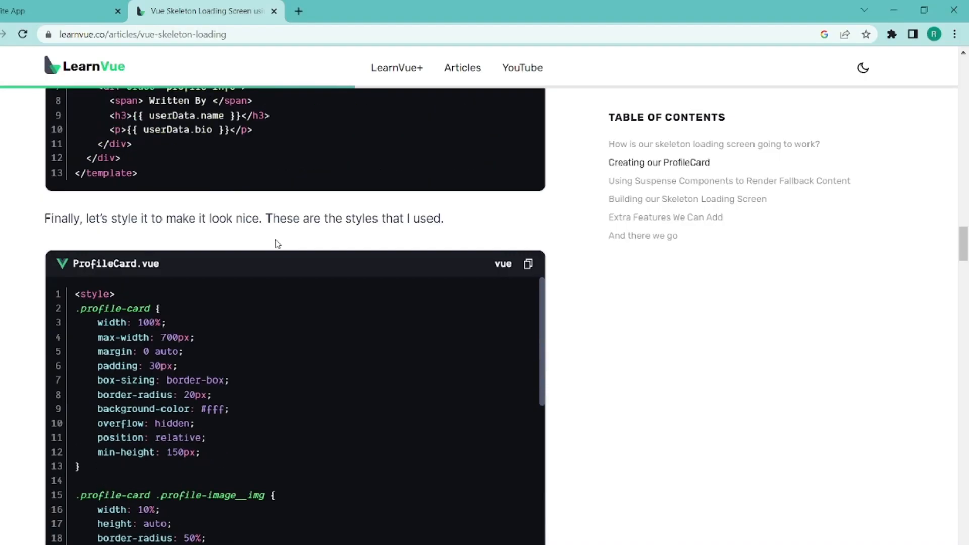
click(528, 264)
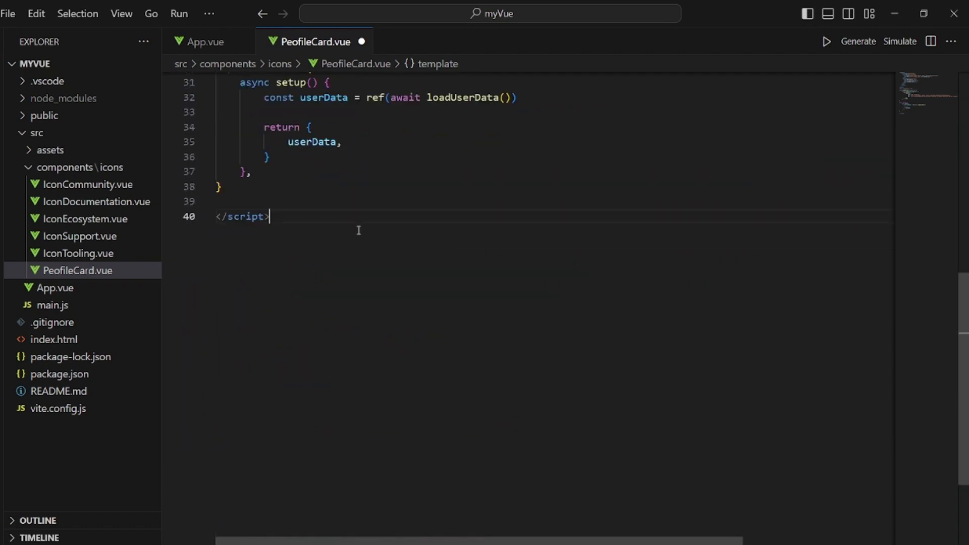
Step: Scroll the article down to the 'Using Suspense Components' template code
scroll(down, 3)
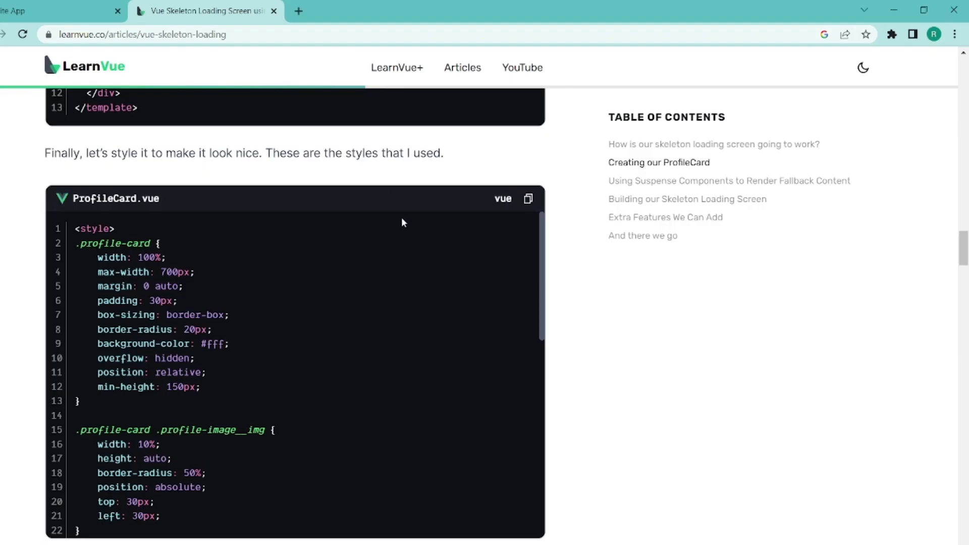
scroll(down, 3)
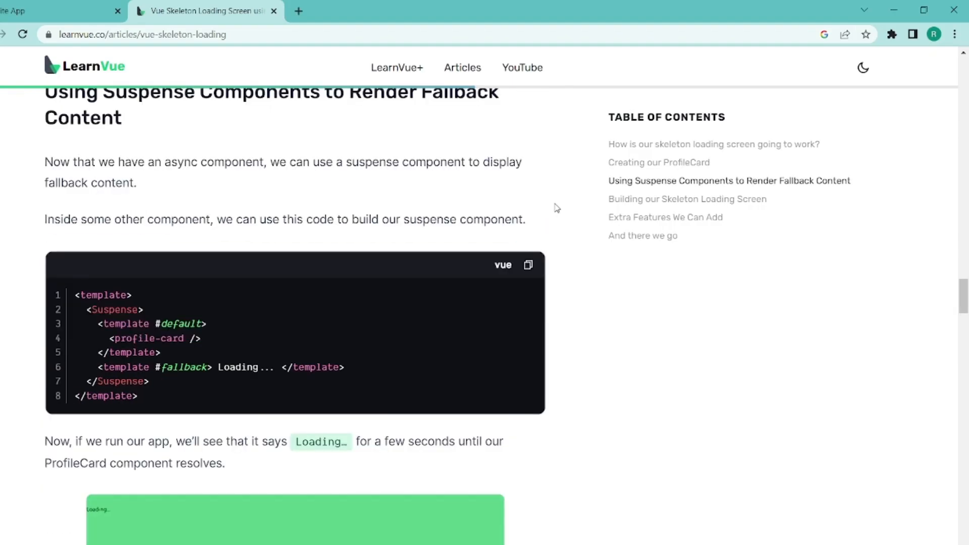
scroll(down, 3)
text(sc)
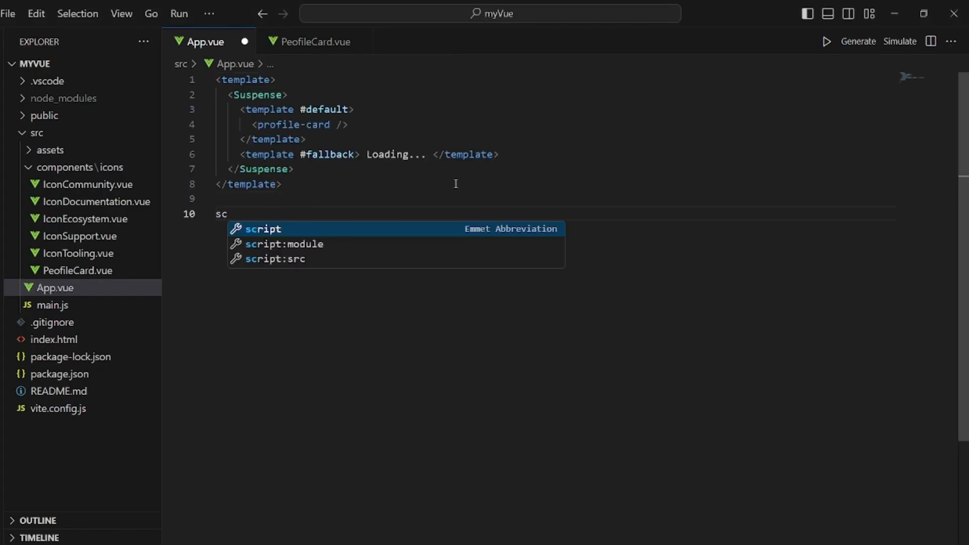
Step: Add a style block and import ProfileCard from './components/icons/PeofileCard.vue' in App.vue
key(Tab)
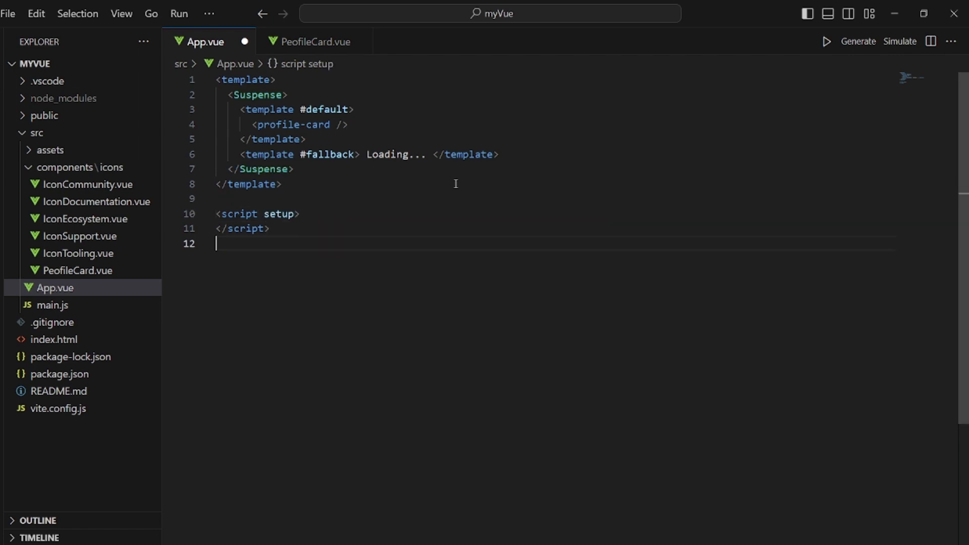
text(style>)
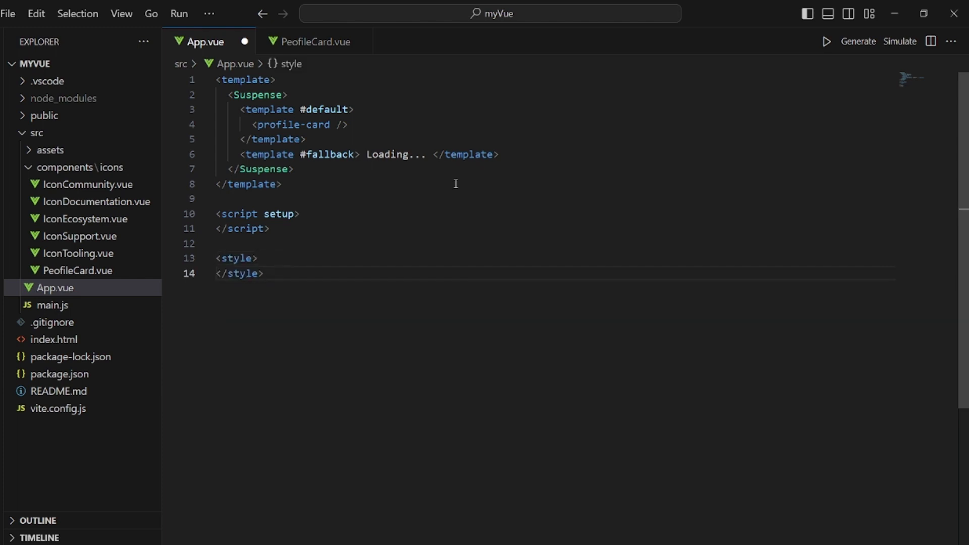
text(impo)
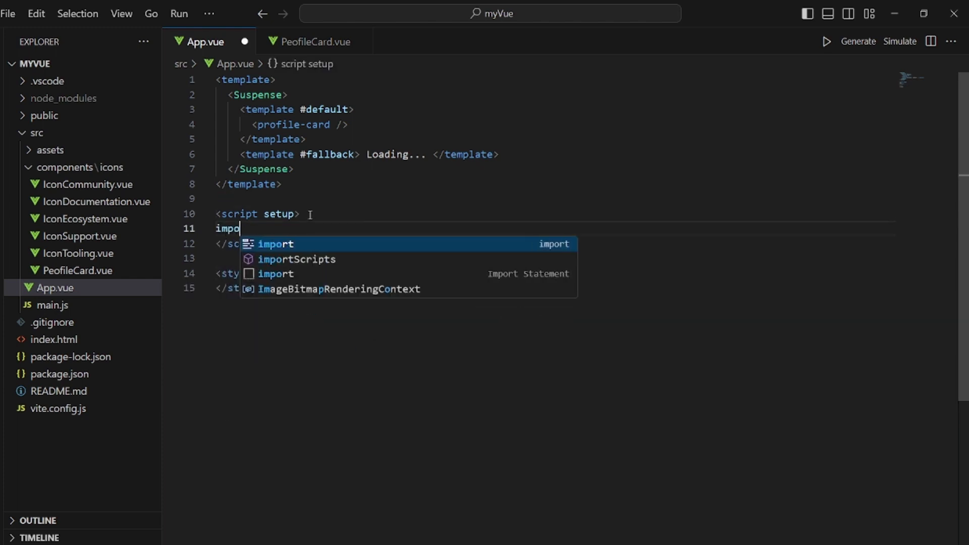
text(import)
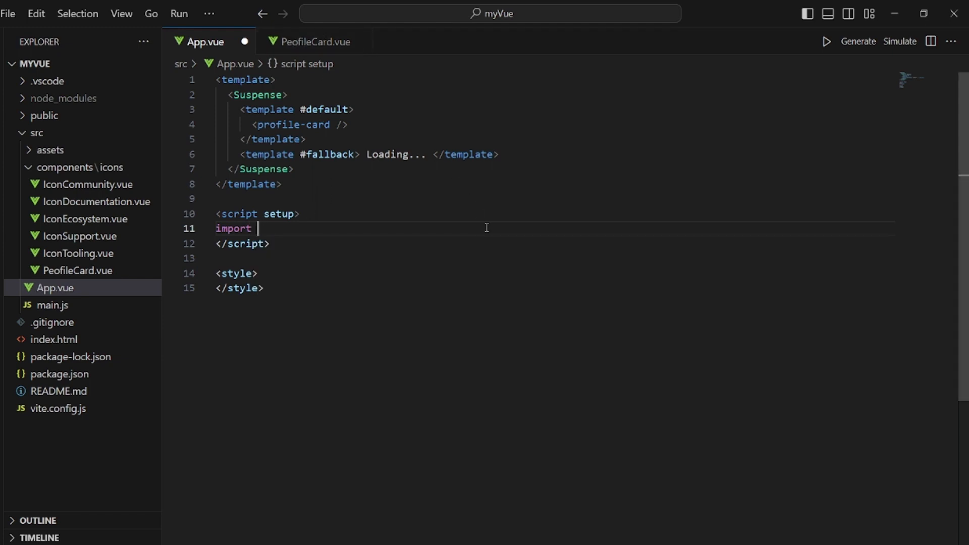
text(ProfileCard from './components/icons/PeofileCard.vue';)
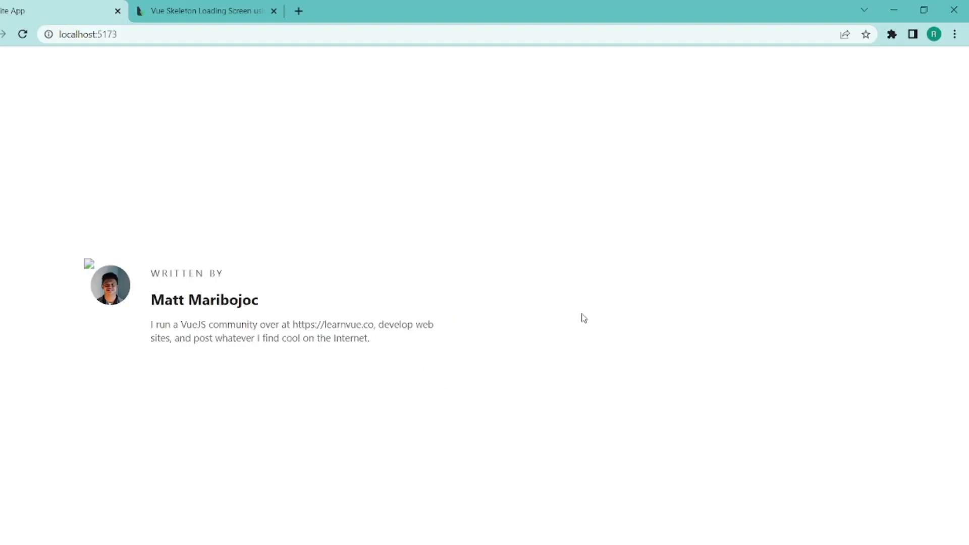
mouse_move(600, 278)
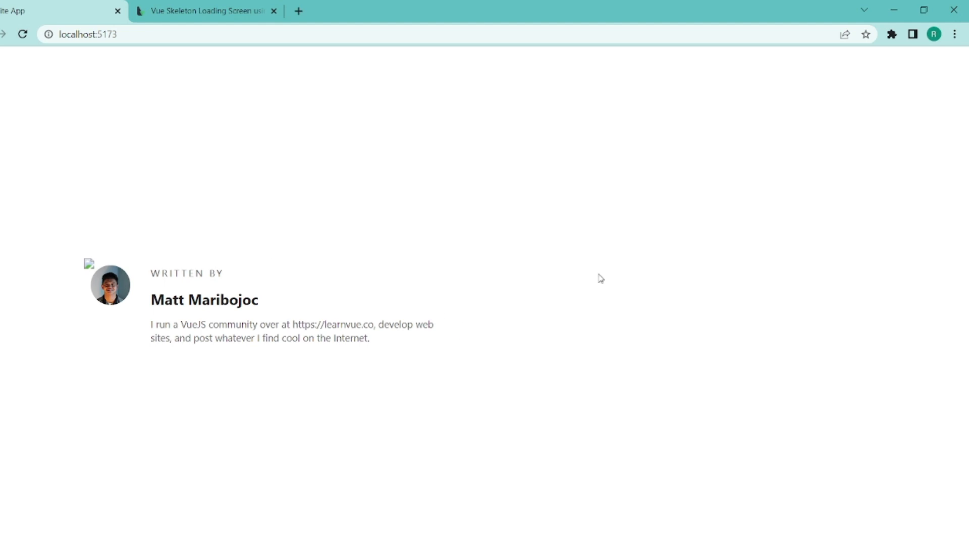
Step: Scroll the LearnVue article to the ProfileCardSkeleton.vue template, then return to VS Code
click(206, 11)
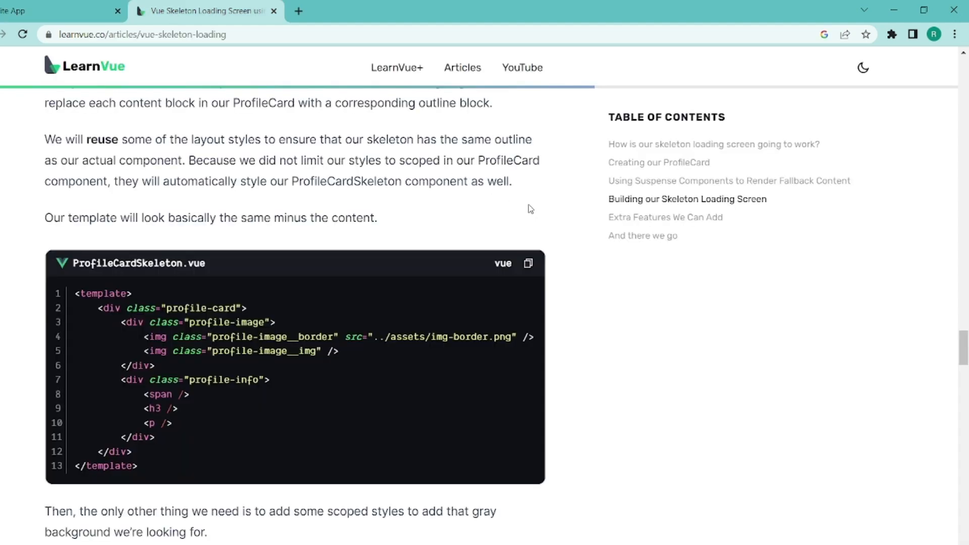
scroll(down, 3)
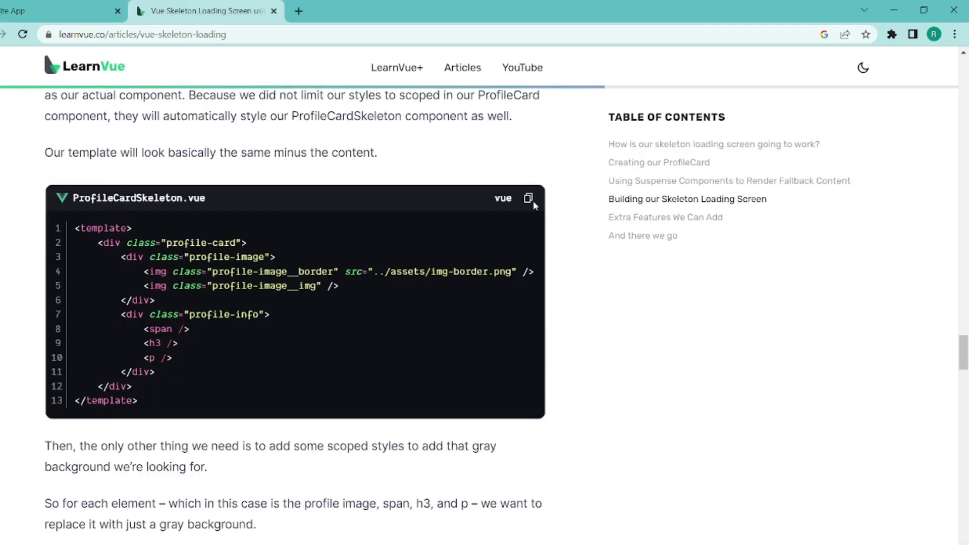
key(alt+tab)
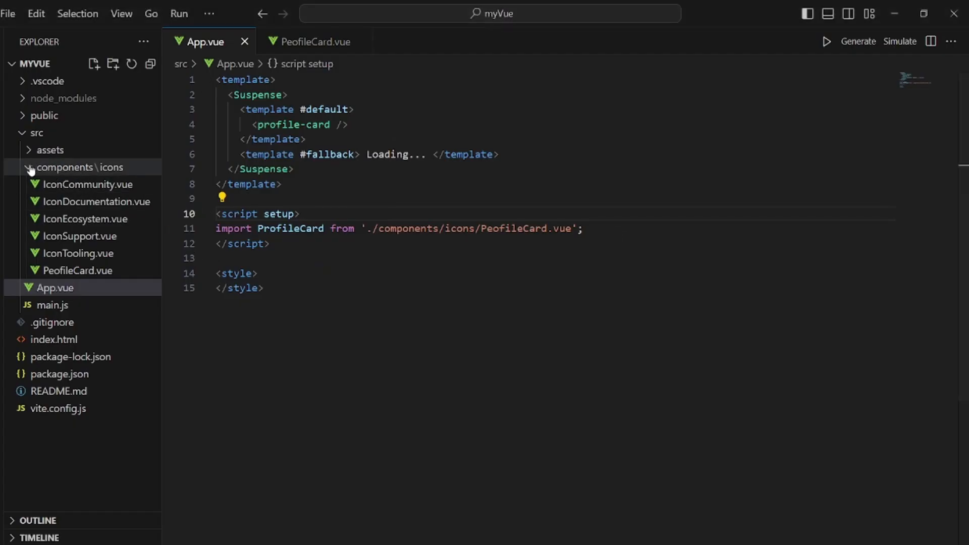
Step: Add a new file named ProfileCardSkeleton.vue inside components\icons from the Explorer
click(30, 167)
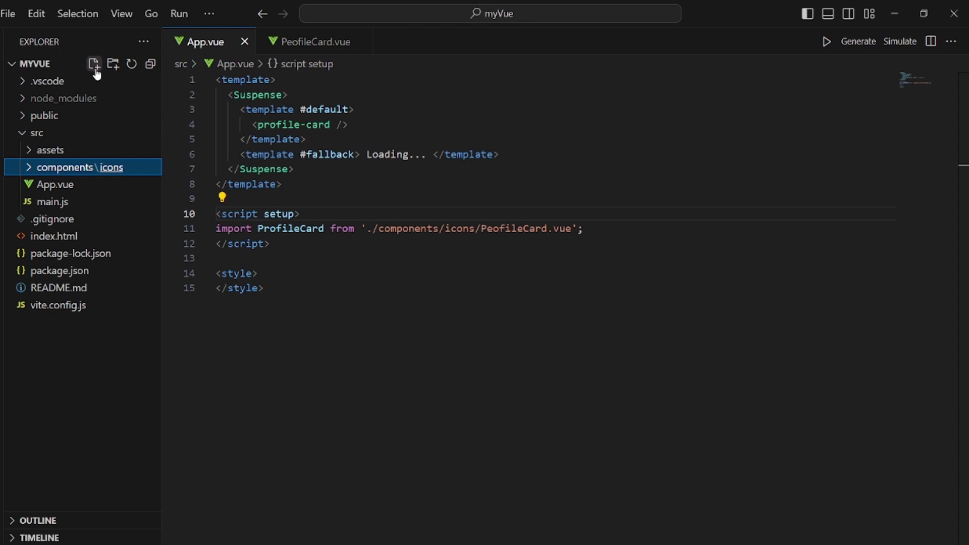
click(93, 64)
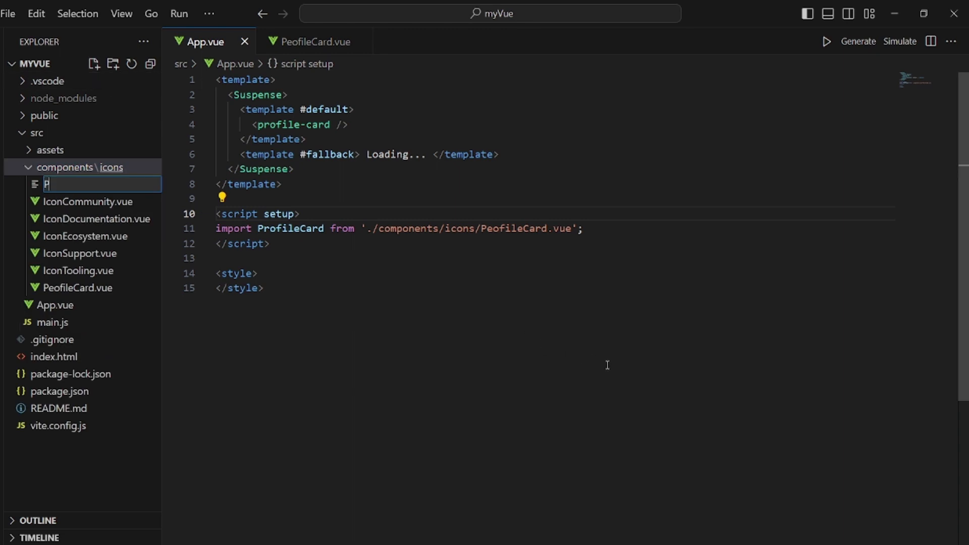
text(rofileCard)
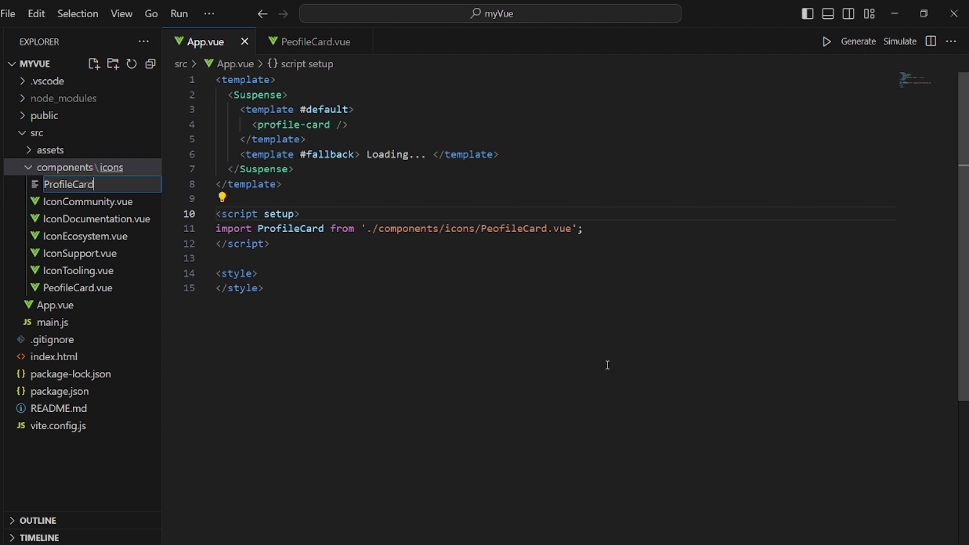
text(Skeleton.vue)
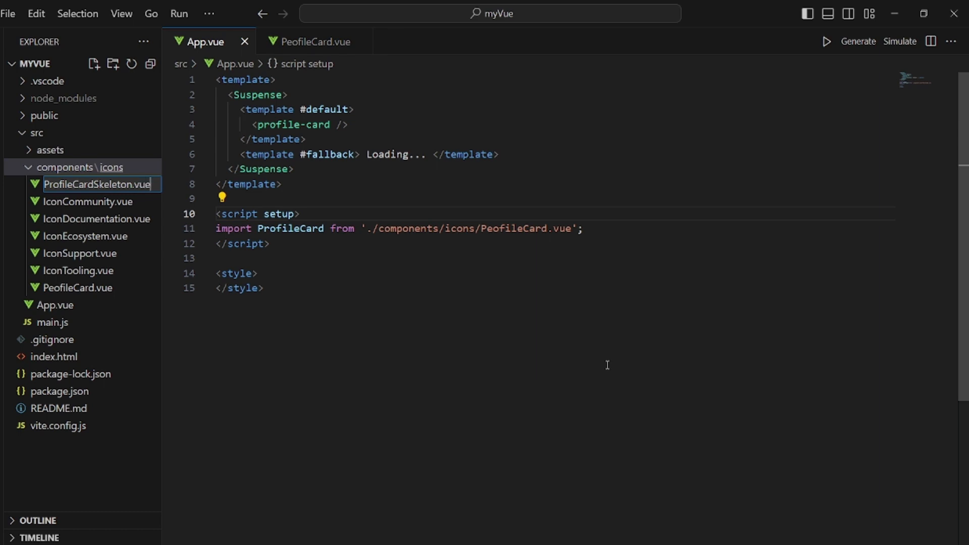
key(Enter)
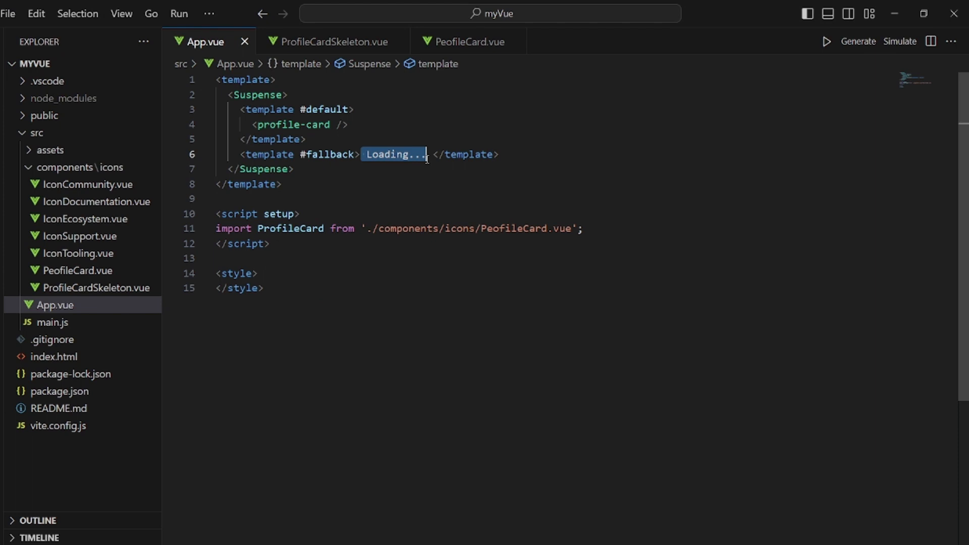
Step: Replace the fallback's Loading text with <profile-card-skeleton /> and begin an import line
text(<profile-card-skeleton />)
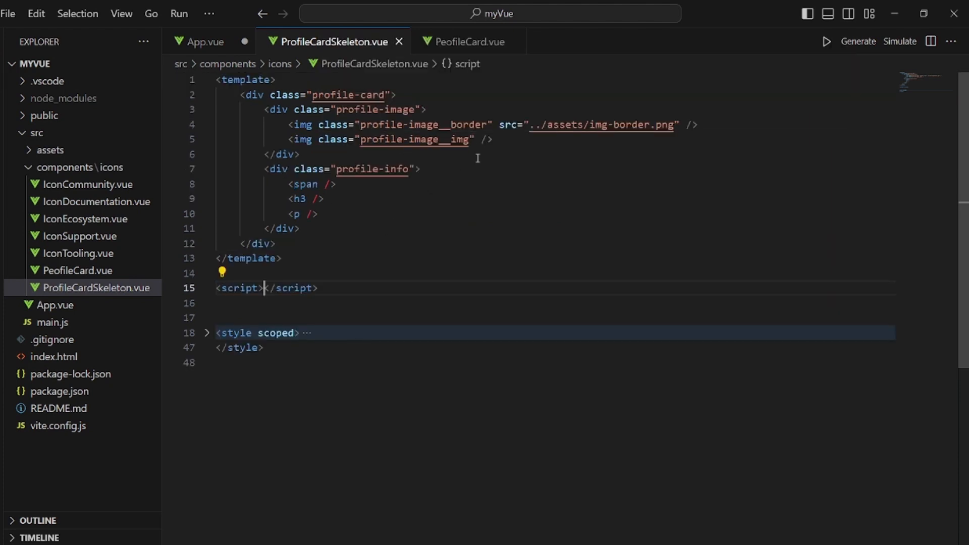
mouse_move(253, 68)
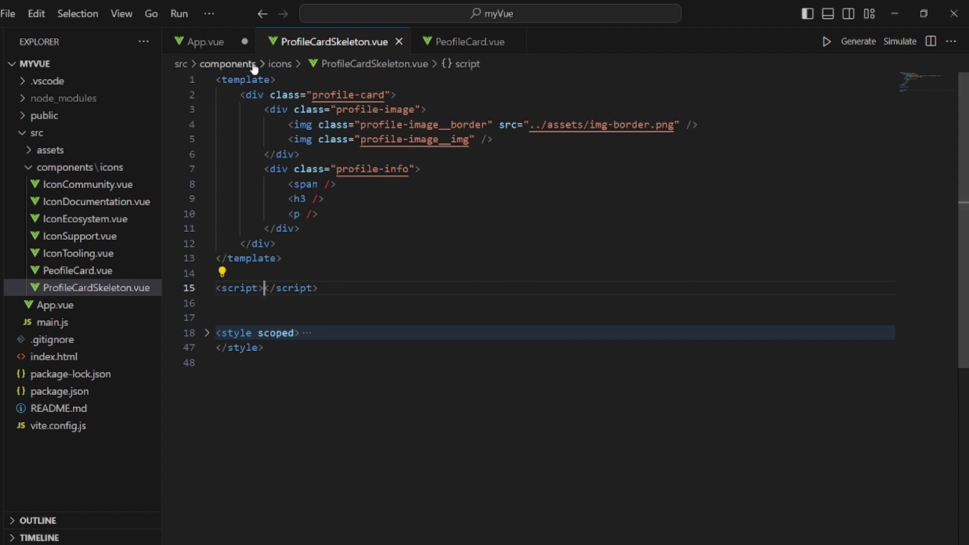
click(205, 42)
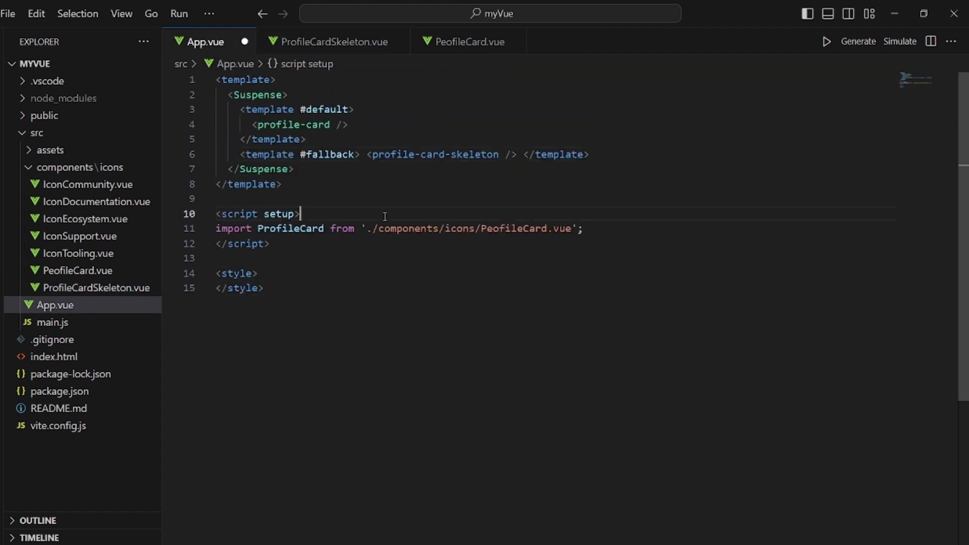
text(om)
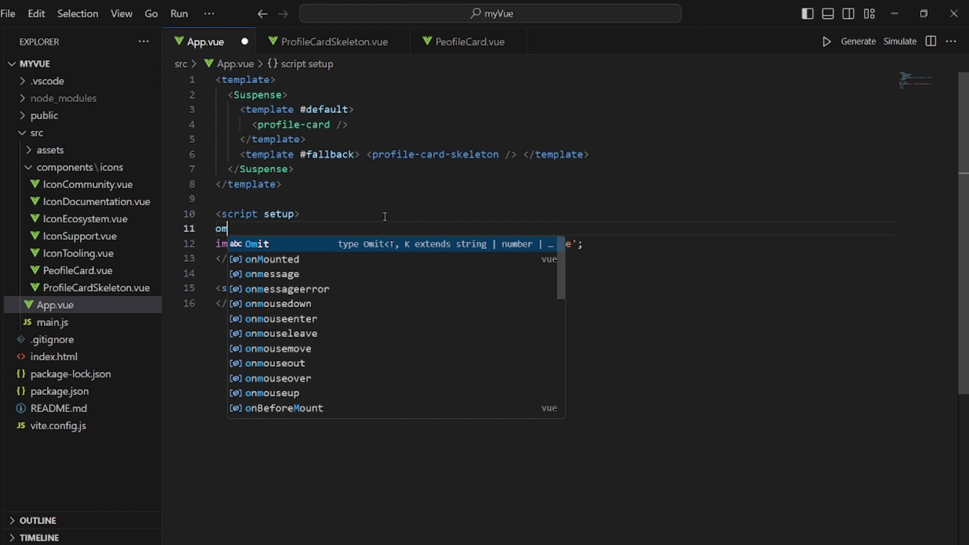
text(impo)
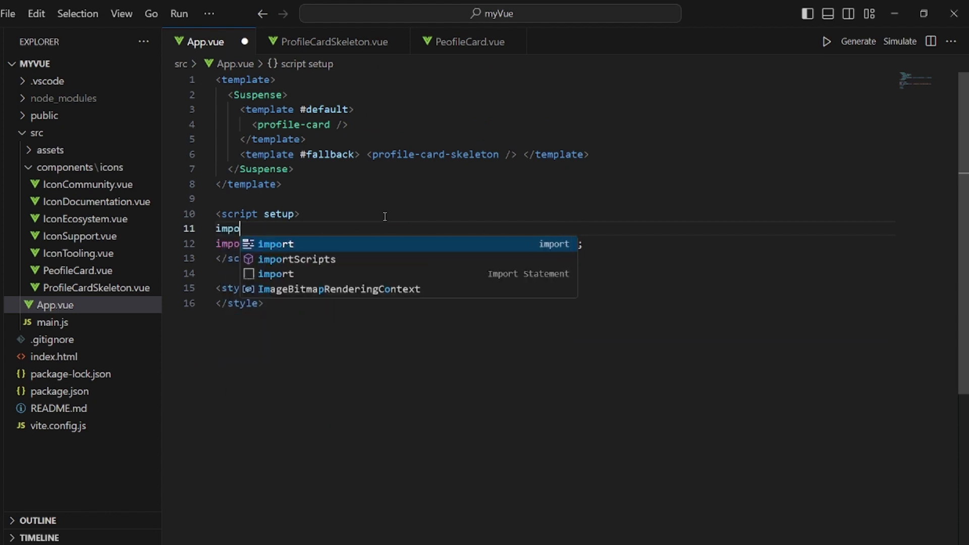